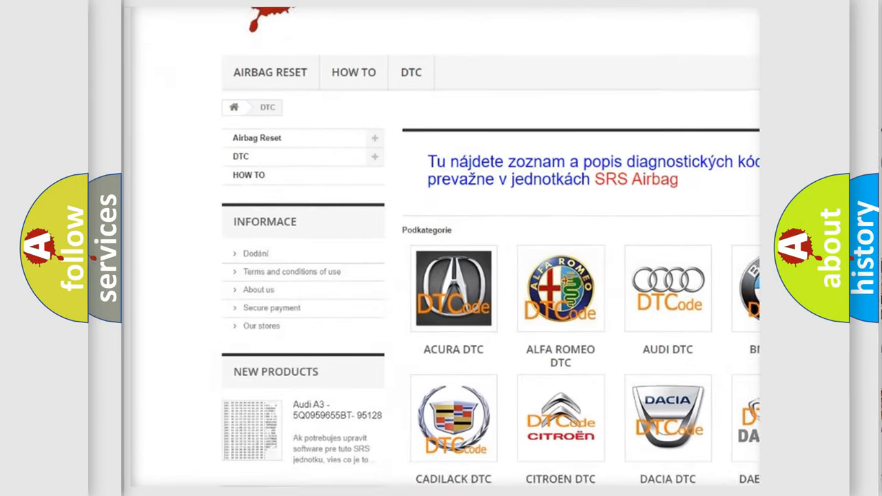
scroll("down", 3)
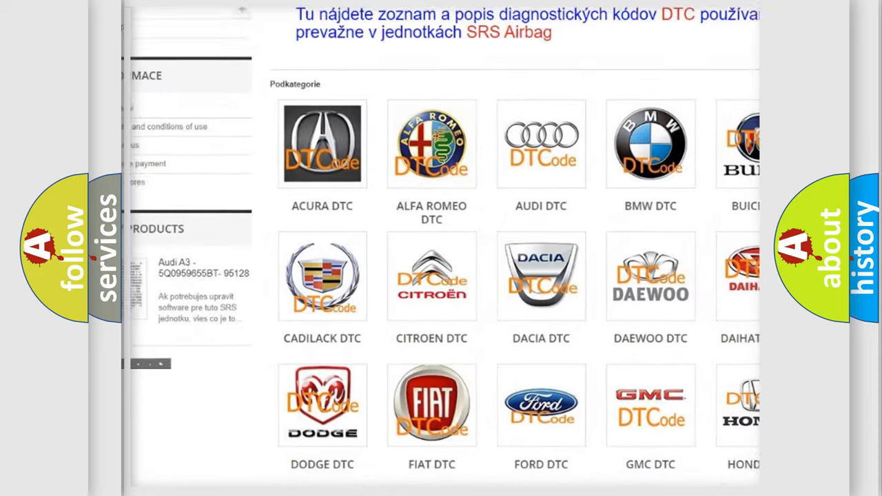
scroll("down", 3)
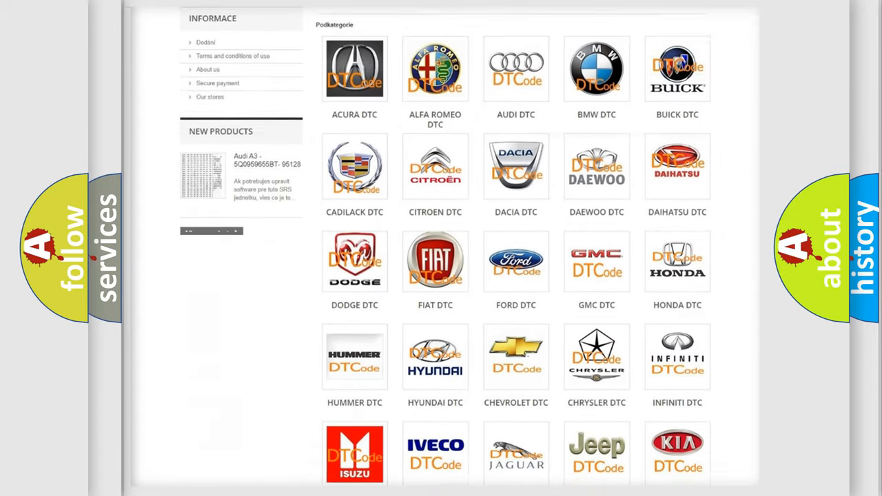
scroll("down", 3)
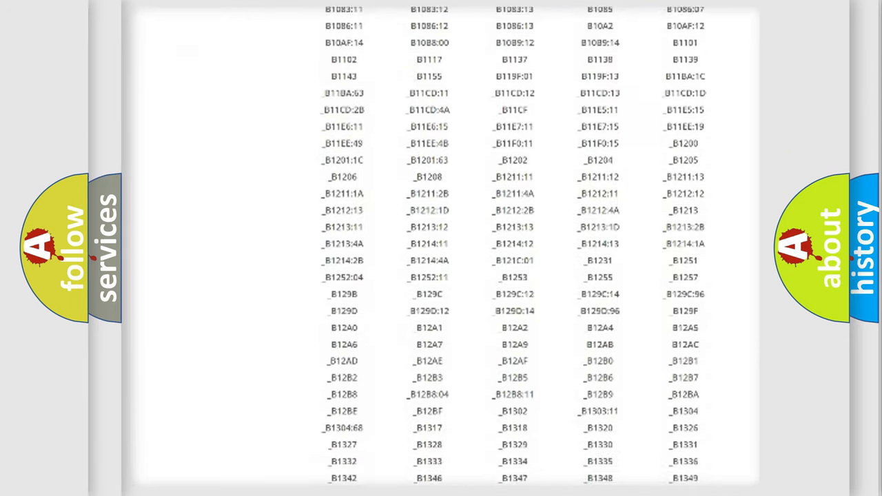
scroll("down", 3)
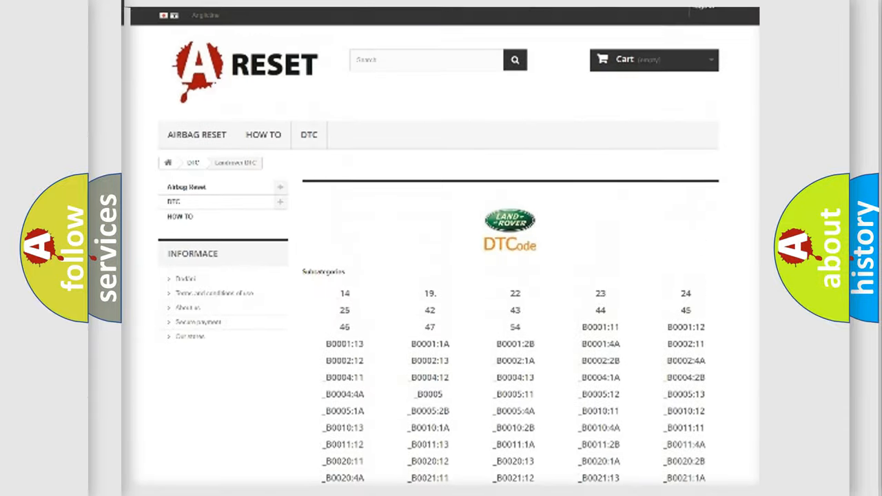
scroll("up", 3)
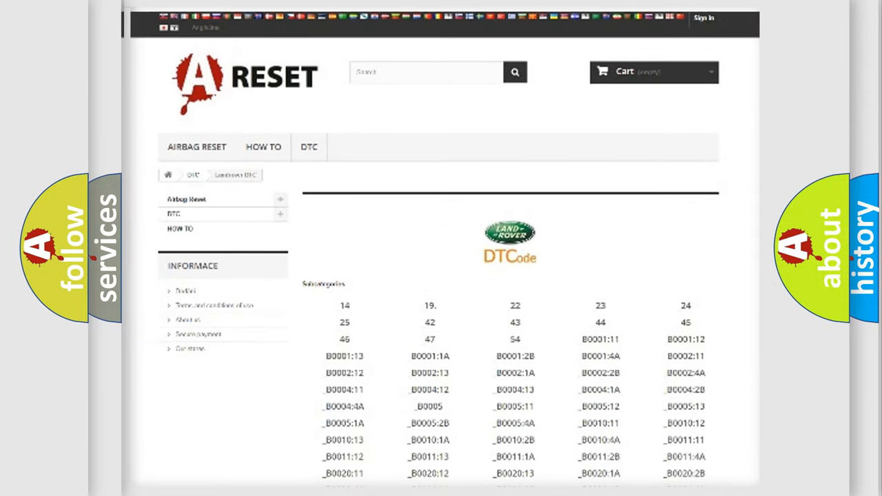